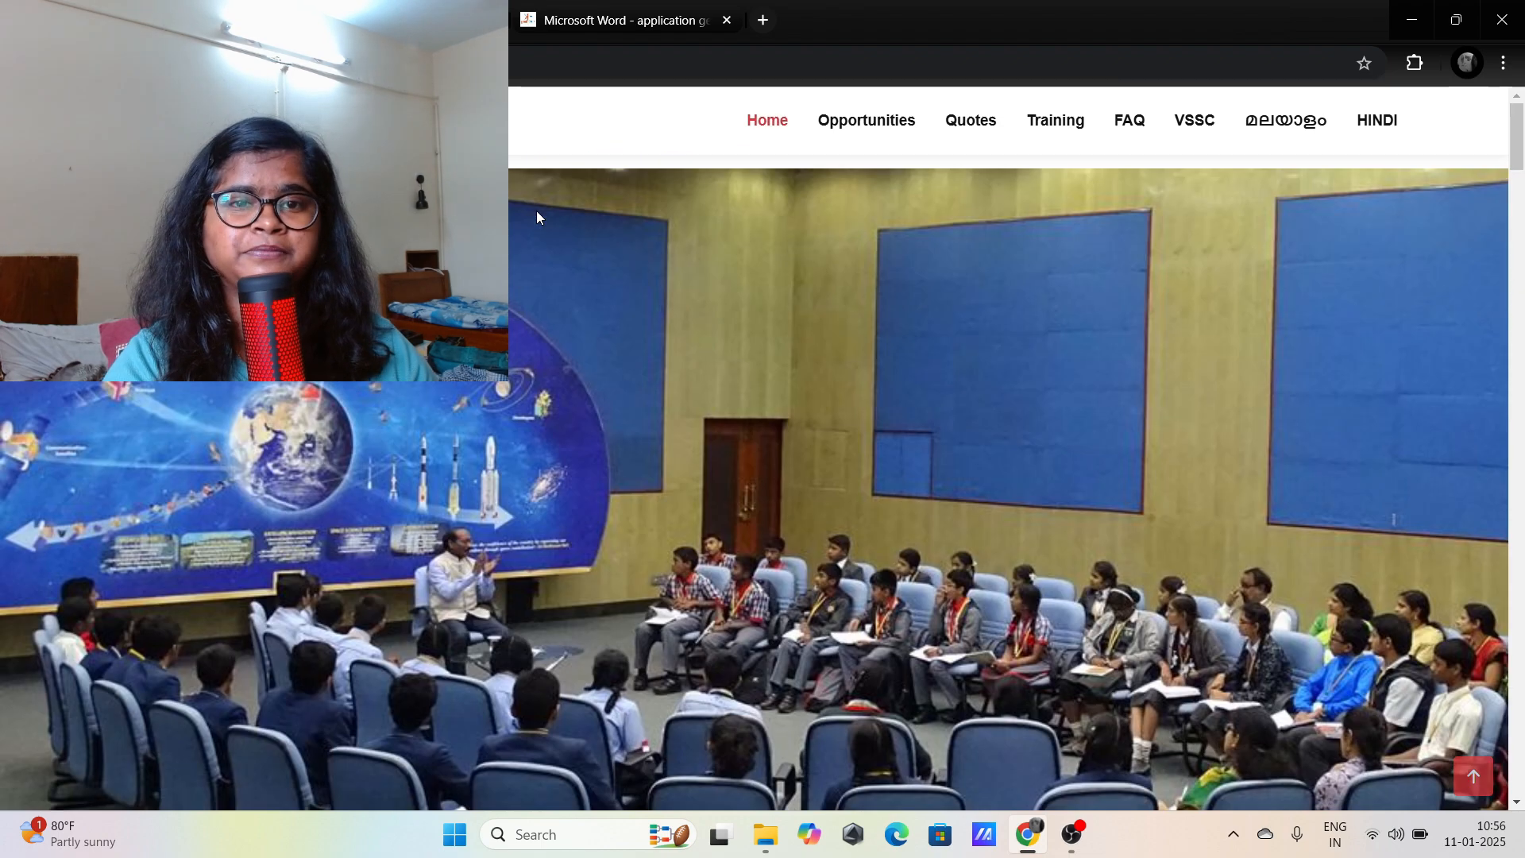
Scroll the VSSC home page down to the Overview of Academic Activities and Apply button
scroll(down, 3)
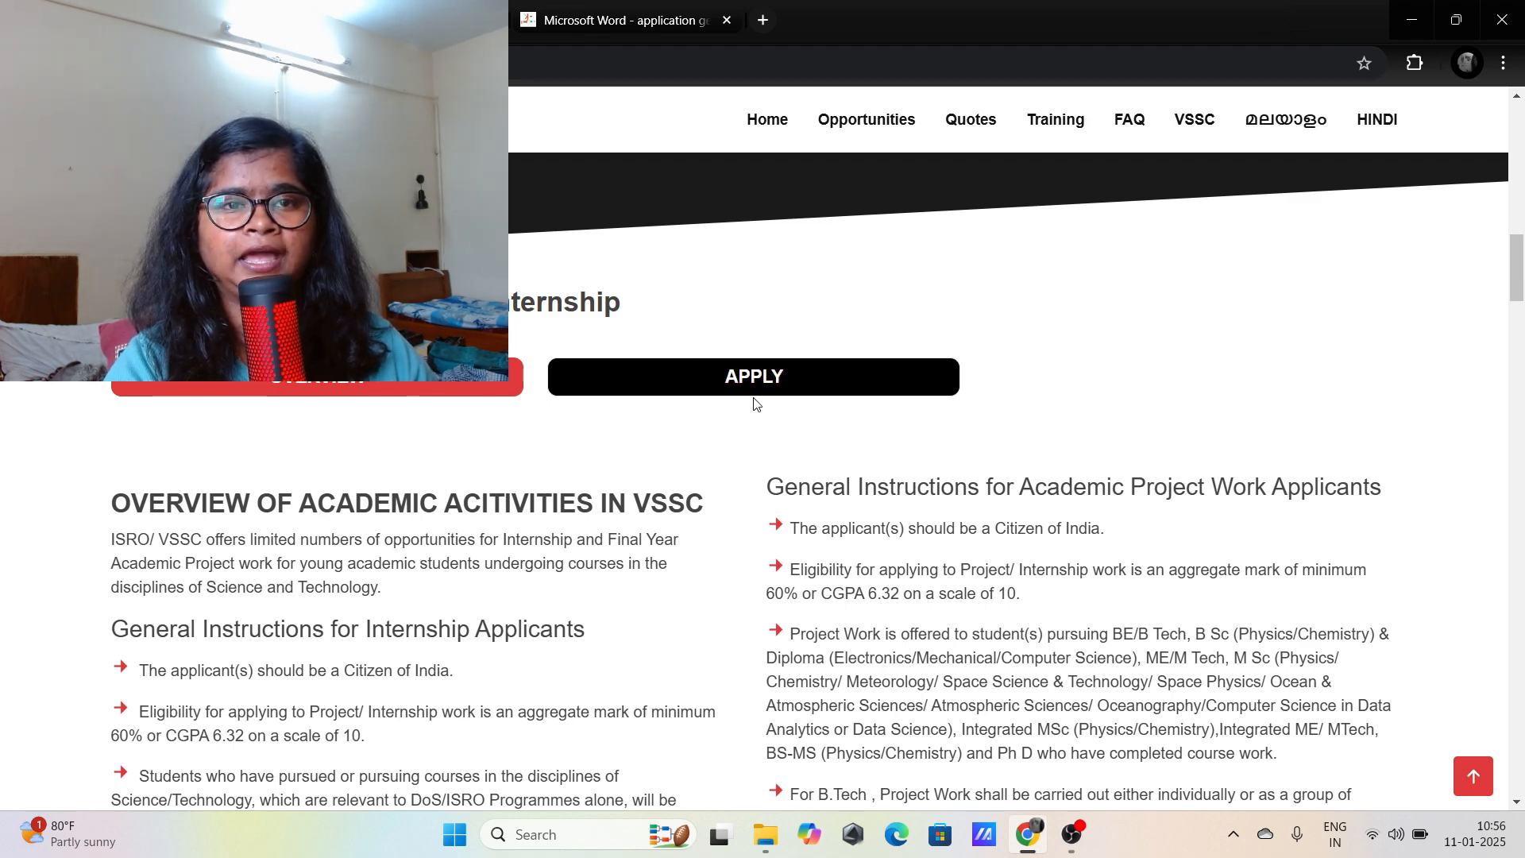
Open the Academic Project Work page and the B E/B Tech/B Sc/Diploma application form PDF
click(753, 377)
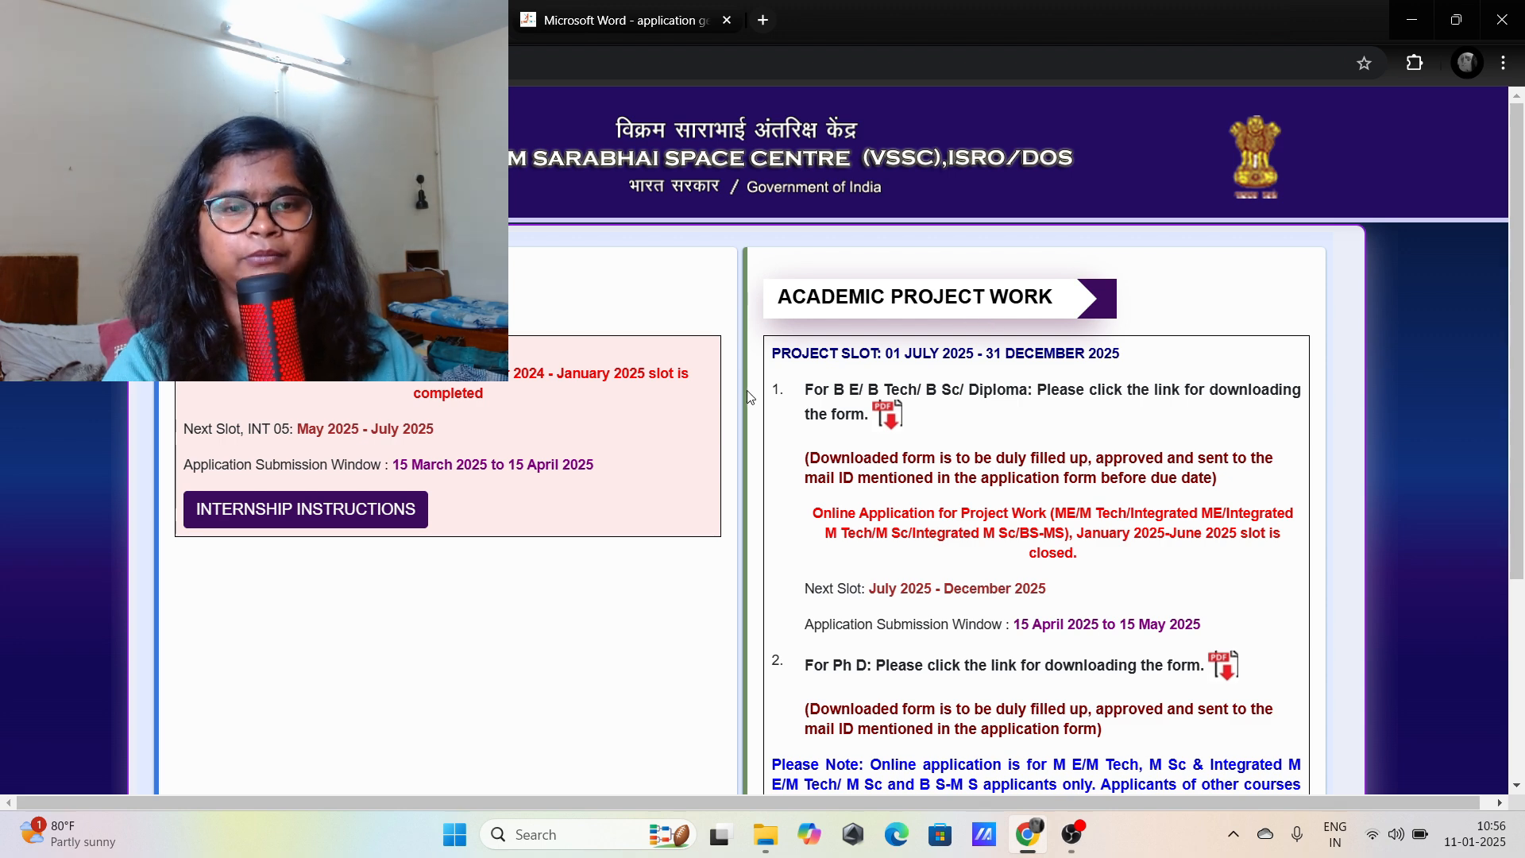
mouse_move(623, 363)
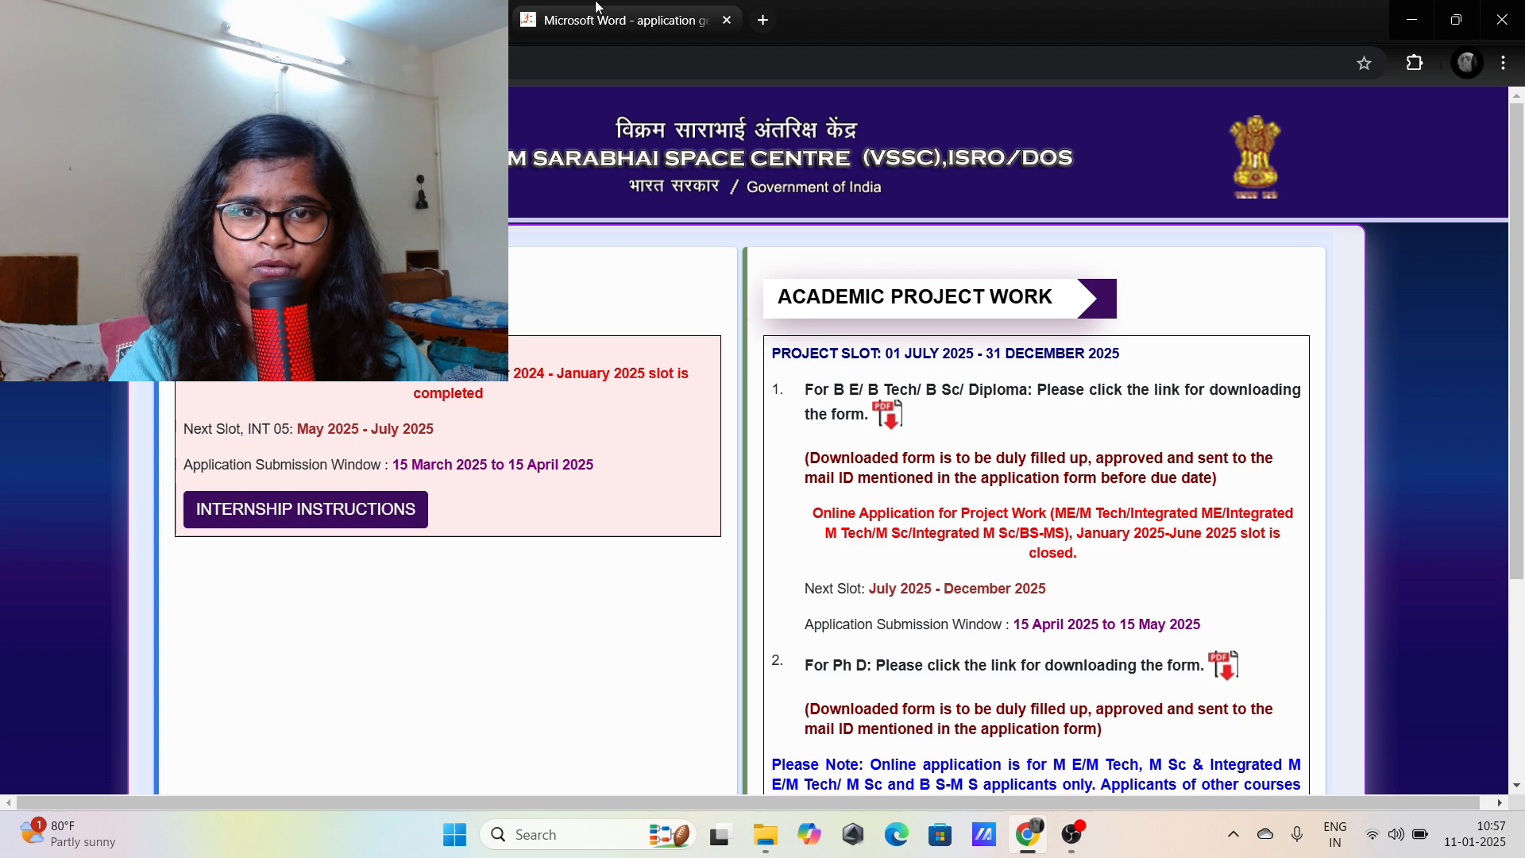
click(887, 414)
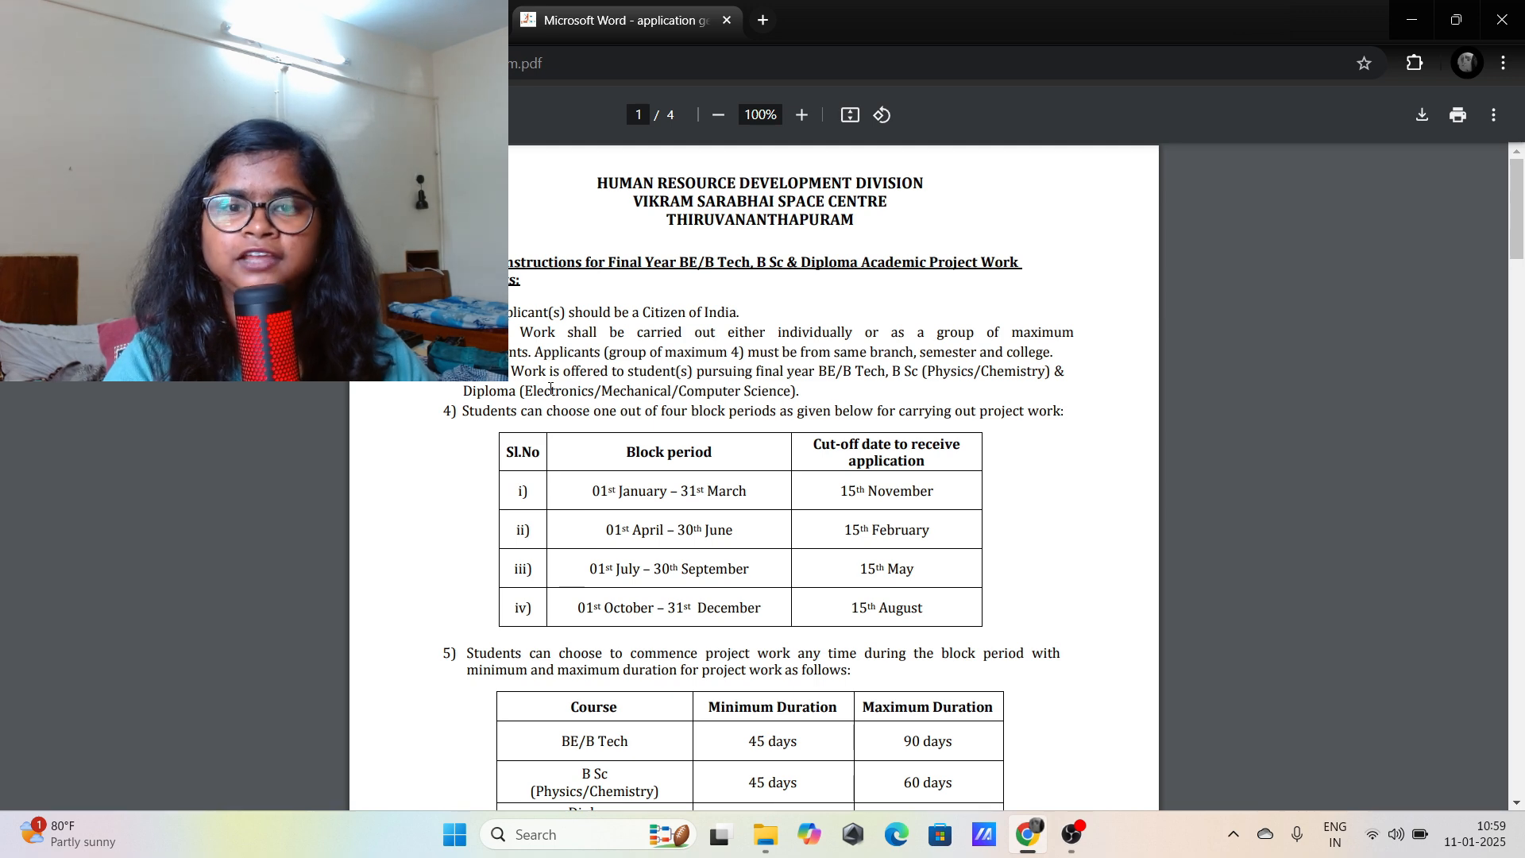
Scroll PDF page 1 past the block period, duration and eligibility tables
scroll(down, 3)
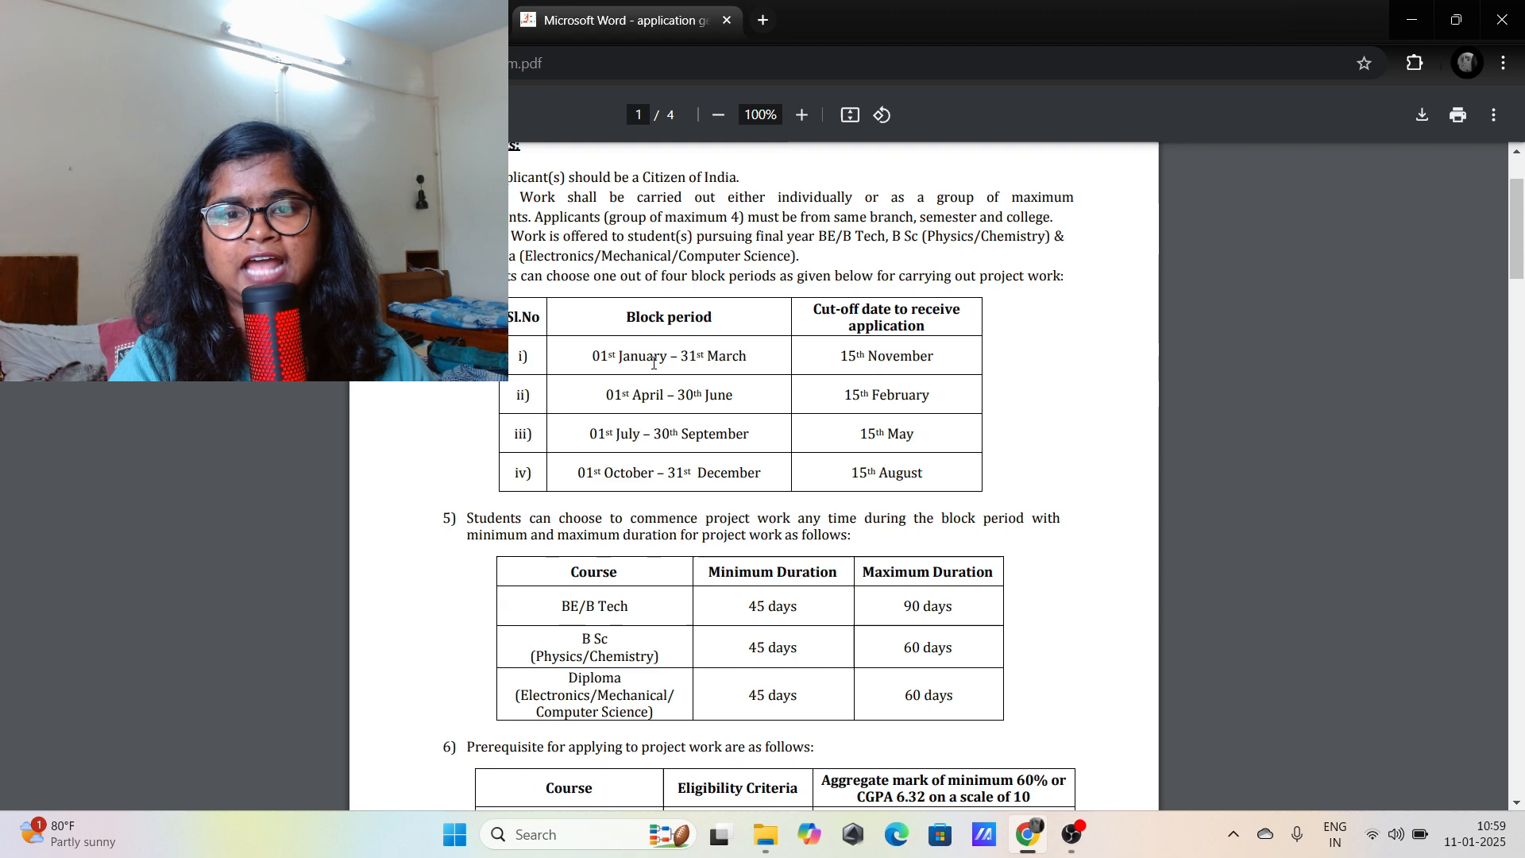
mouse_move(766, 389)
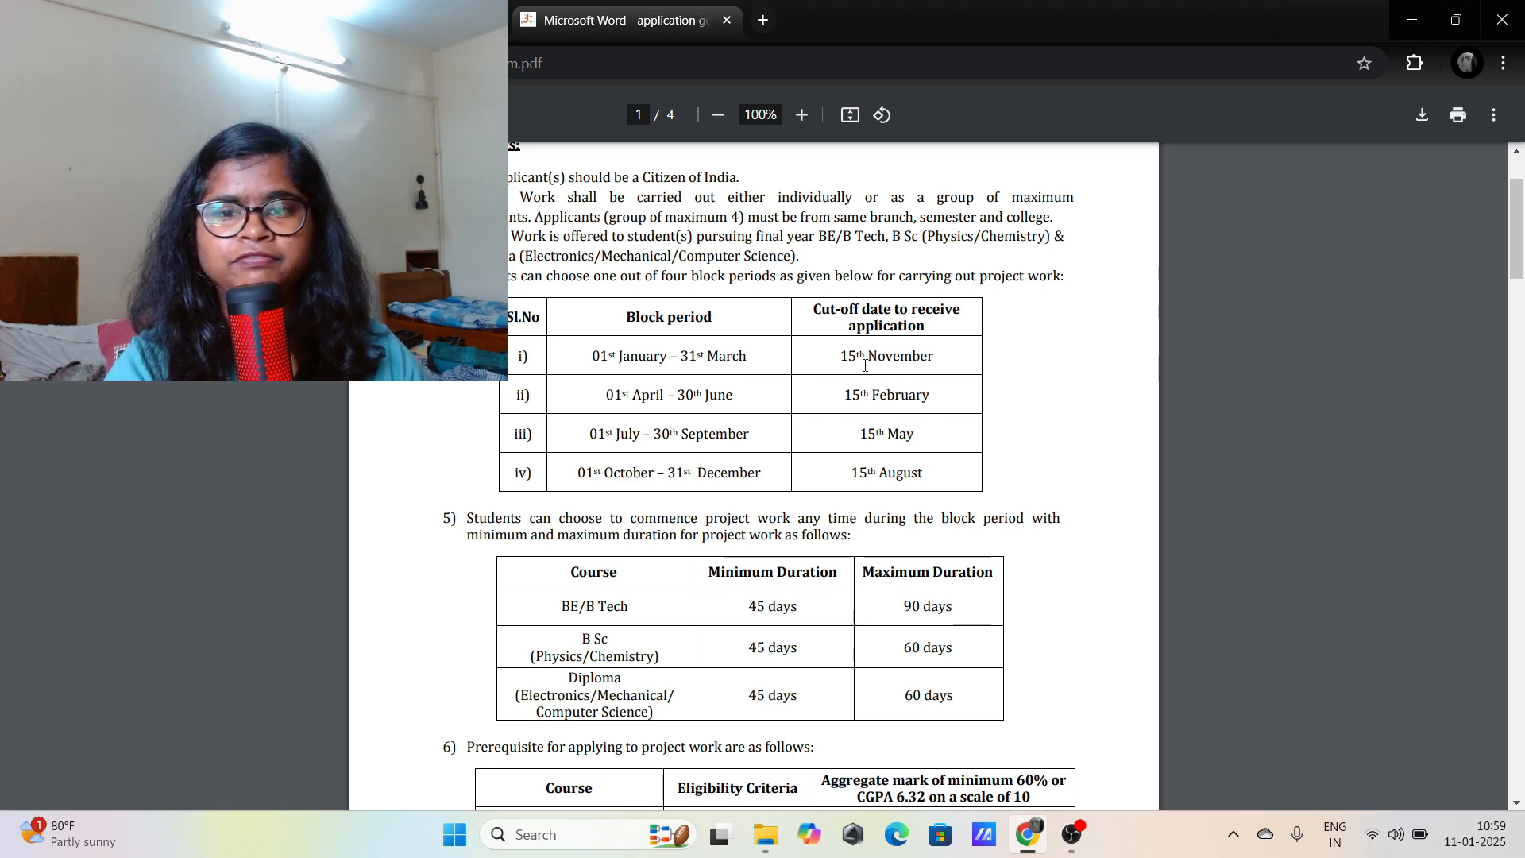
scroll(down, 3)
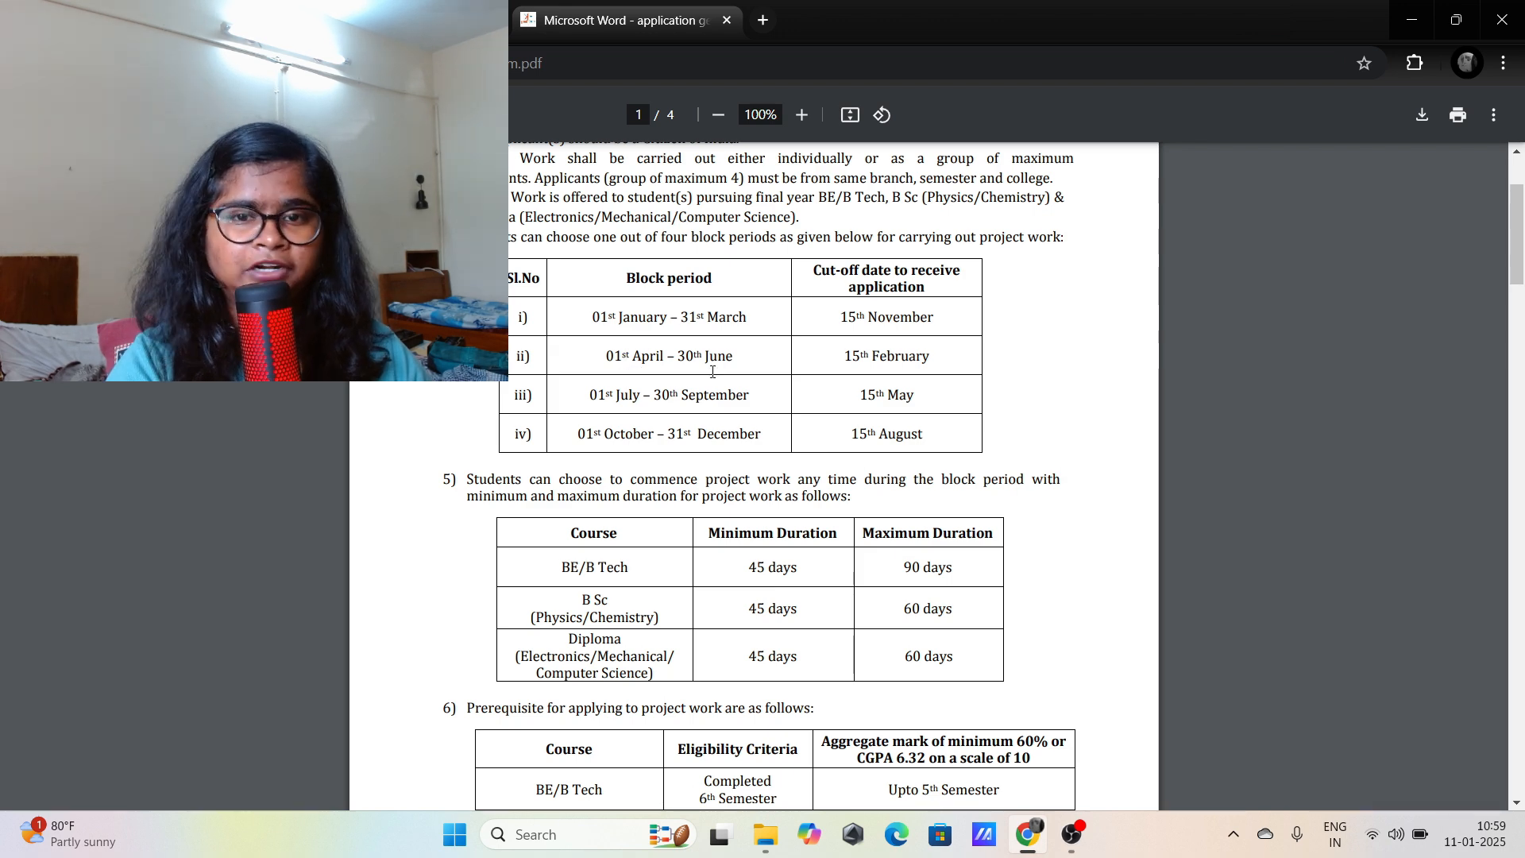
mouse_move(924, 371)
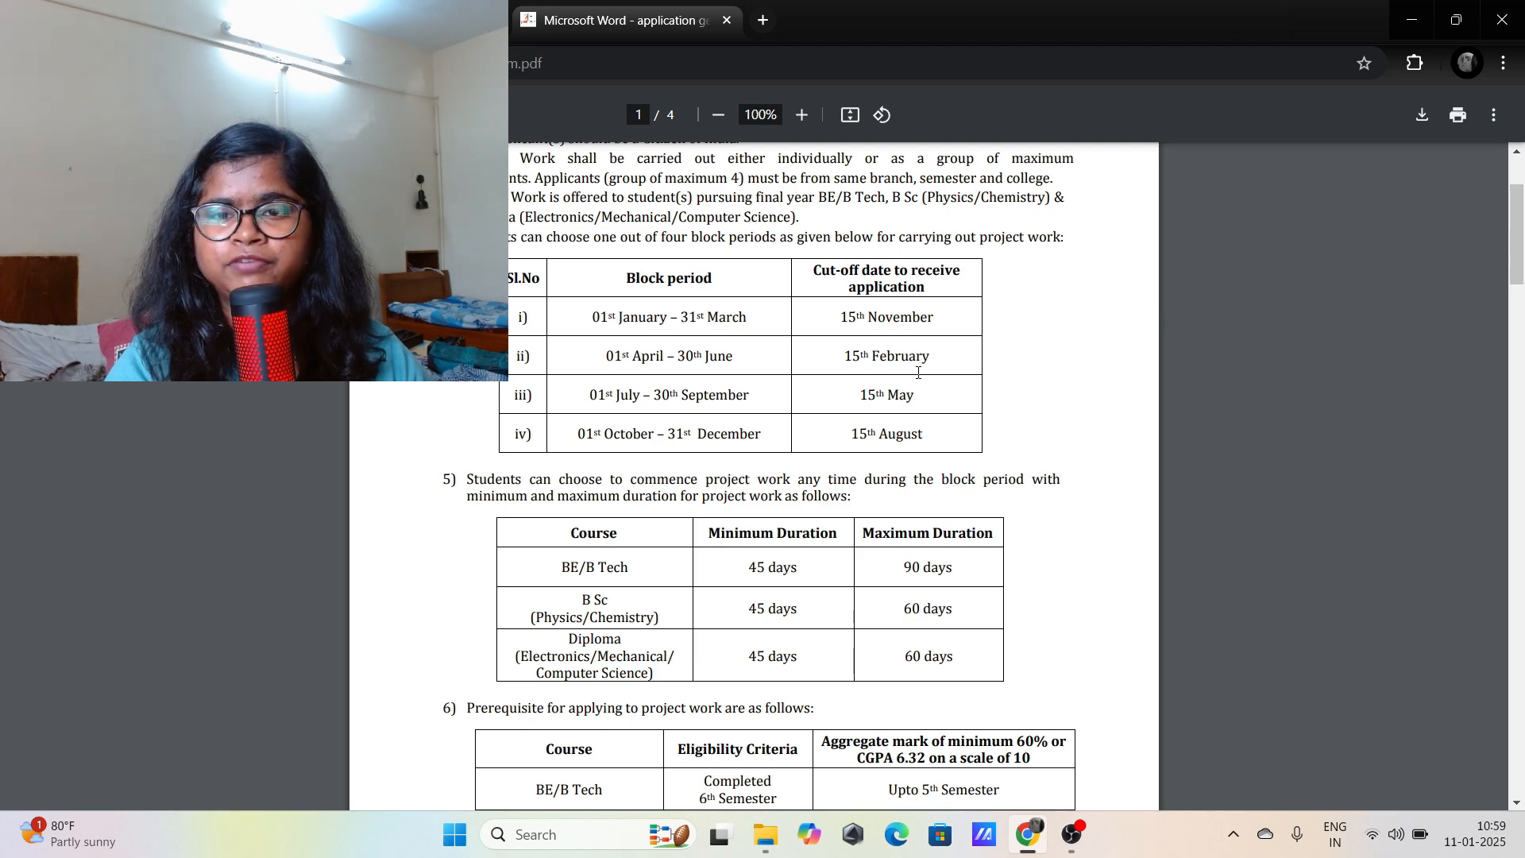
scroll(down, 3)
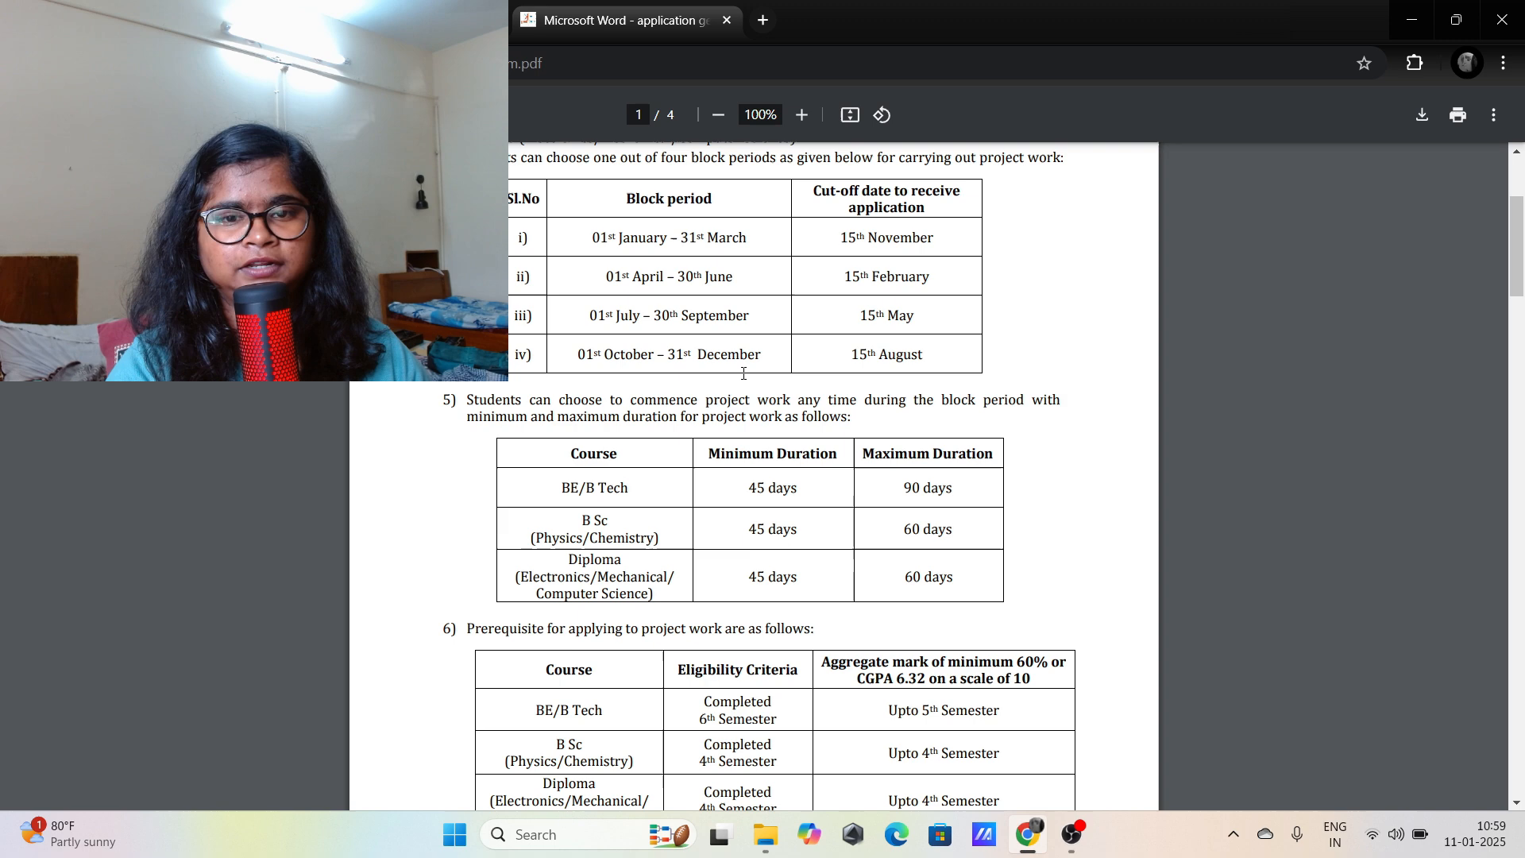
scroll(down, 3)
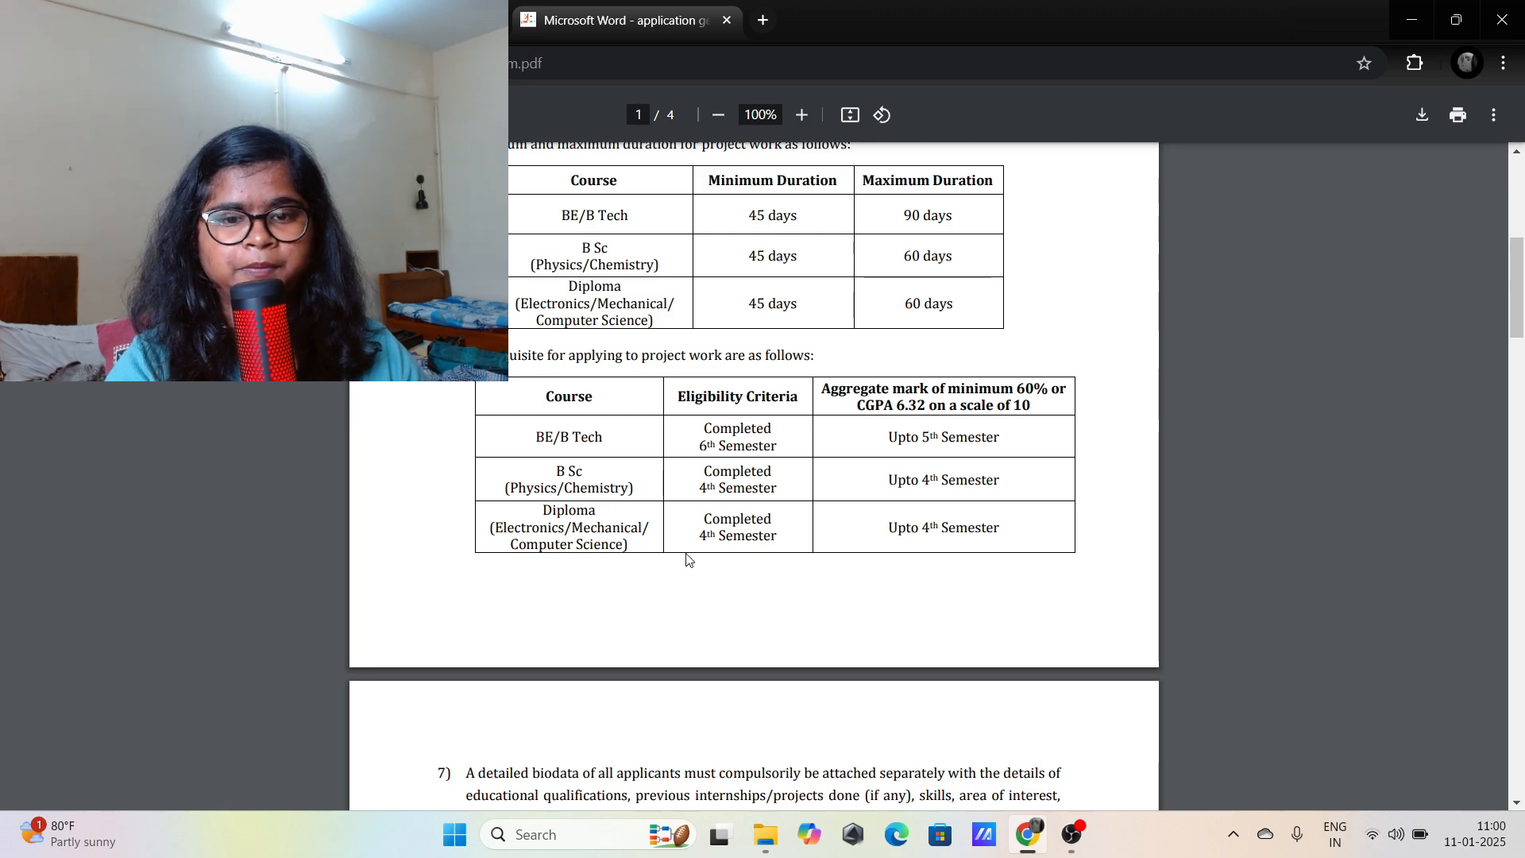
Scroll through pages 2 and 3 to page 4, settling on Part B certification
scroll(down, 3)
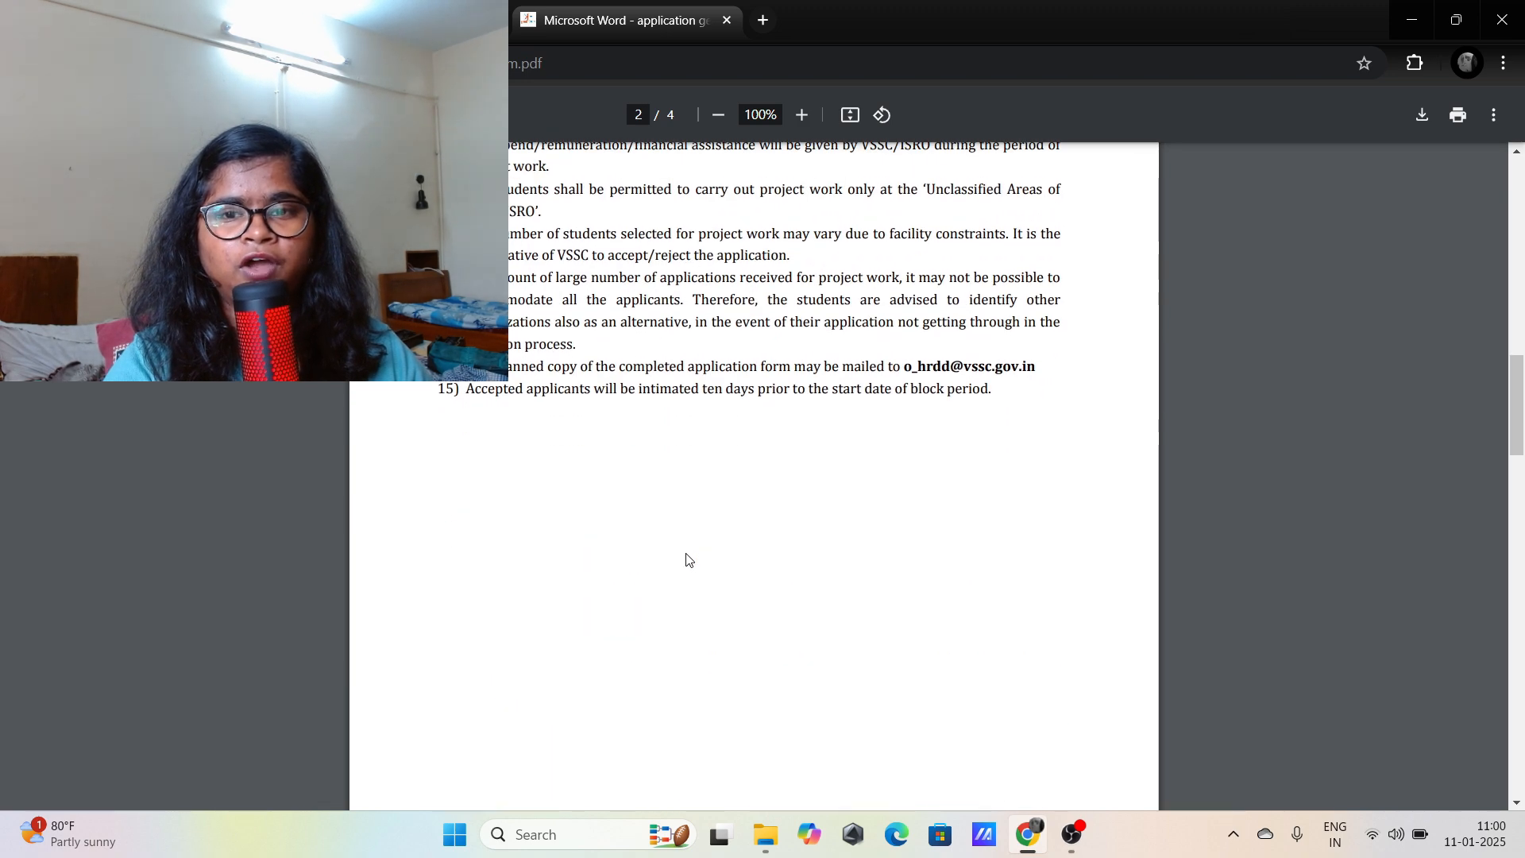
scroll(down, 3)
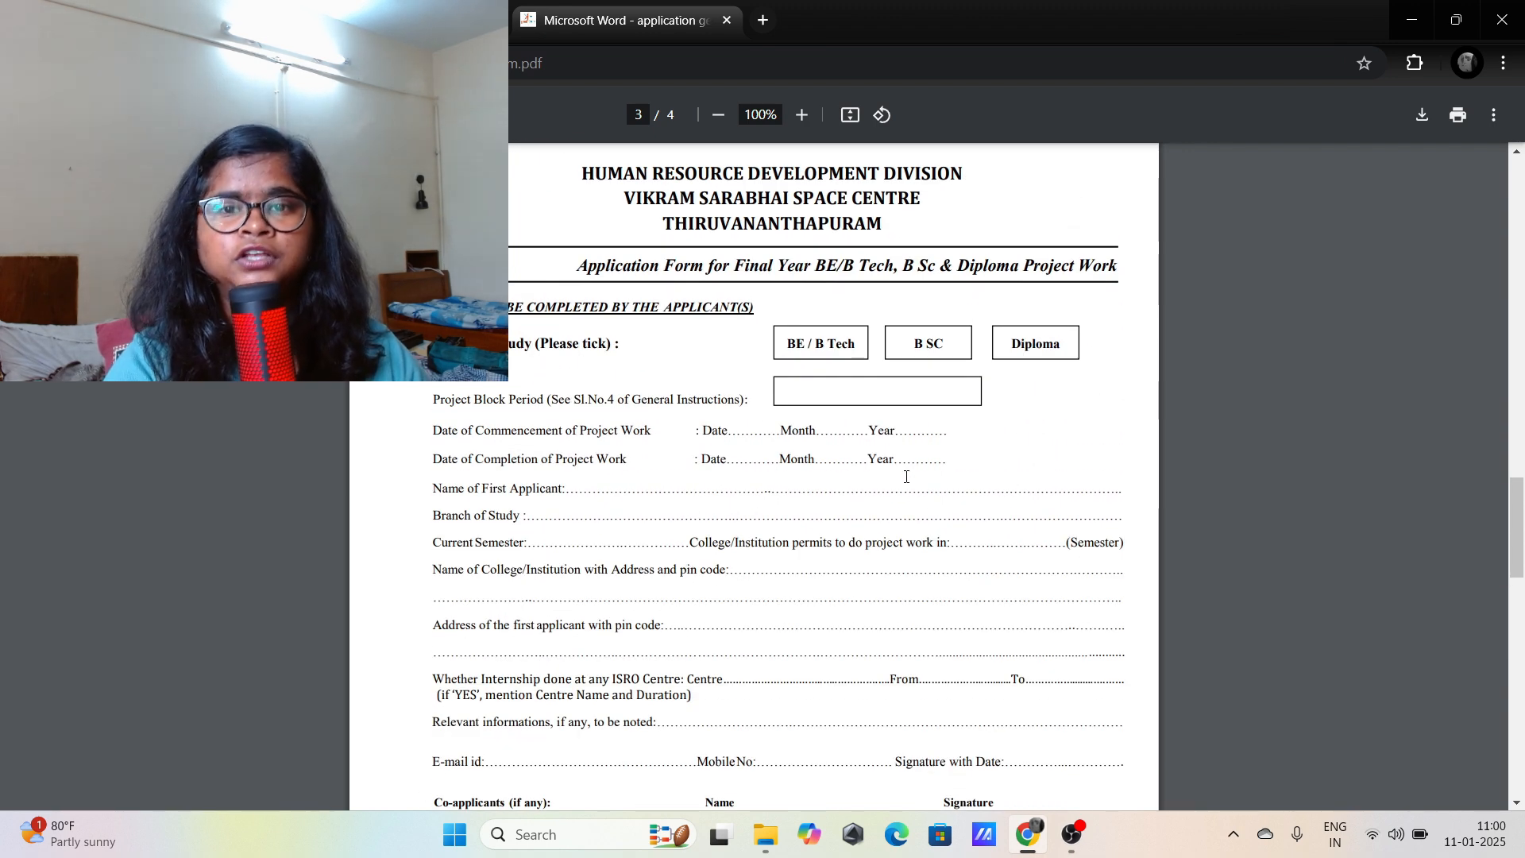
scroll(down, 3)
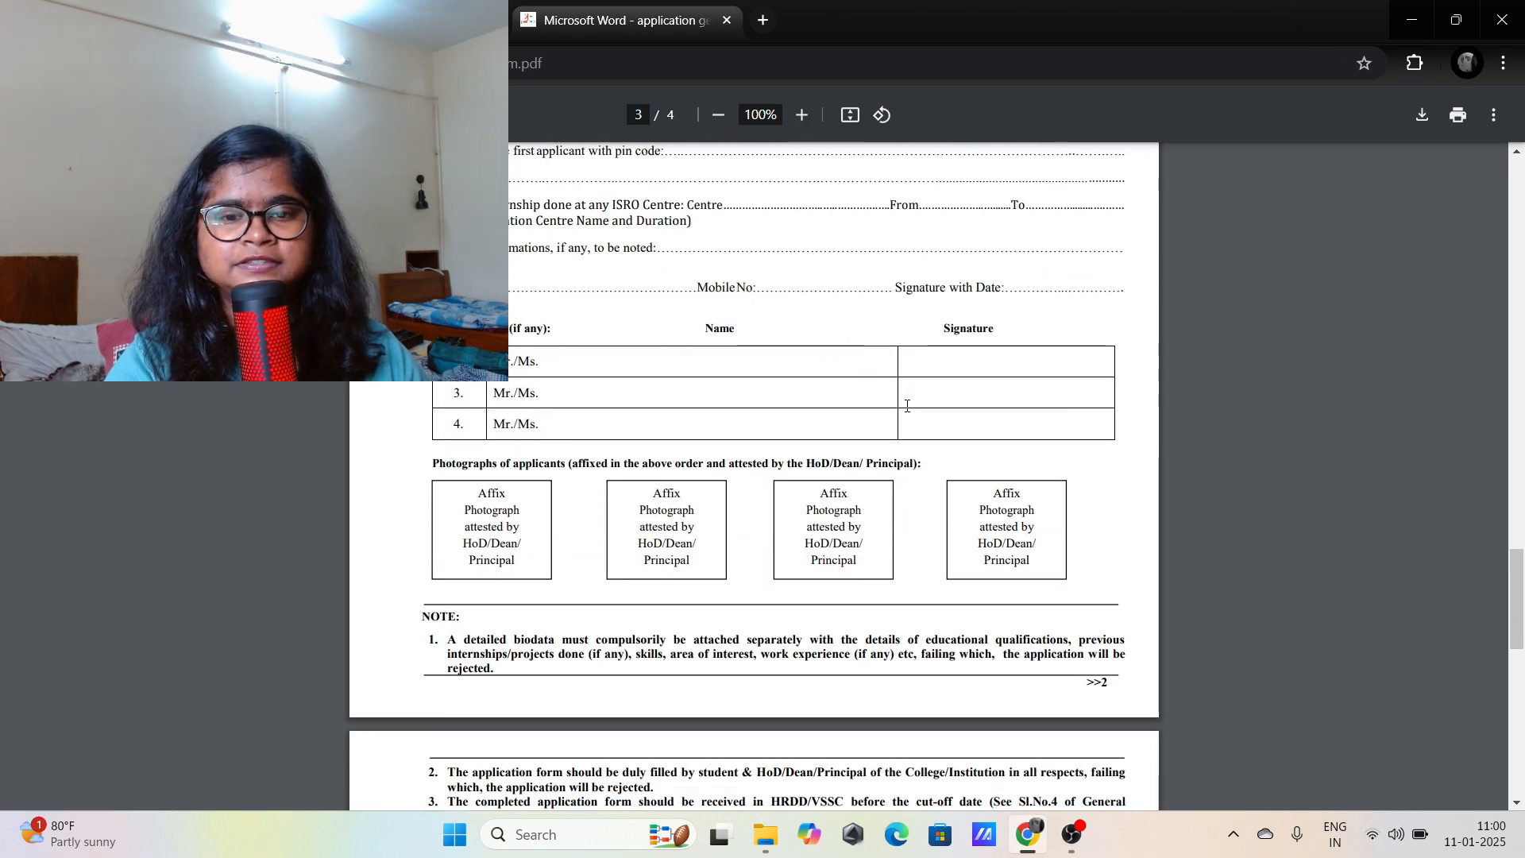
scroll(down, 3)
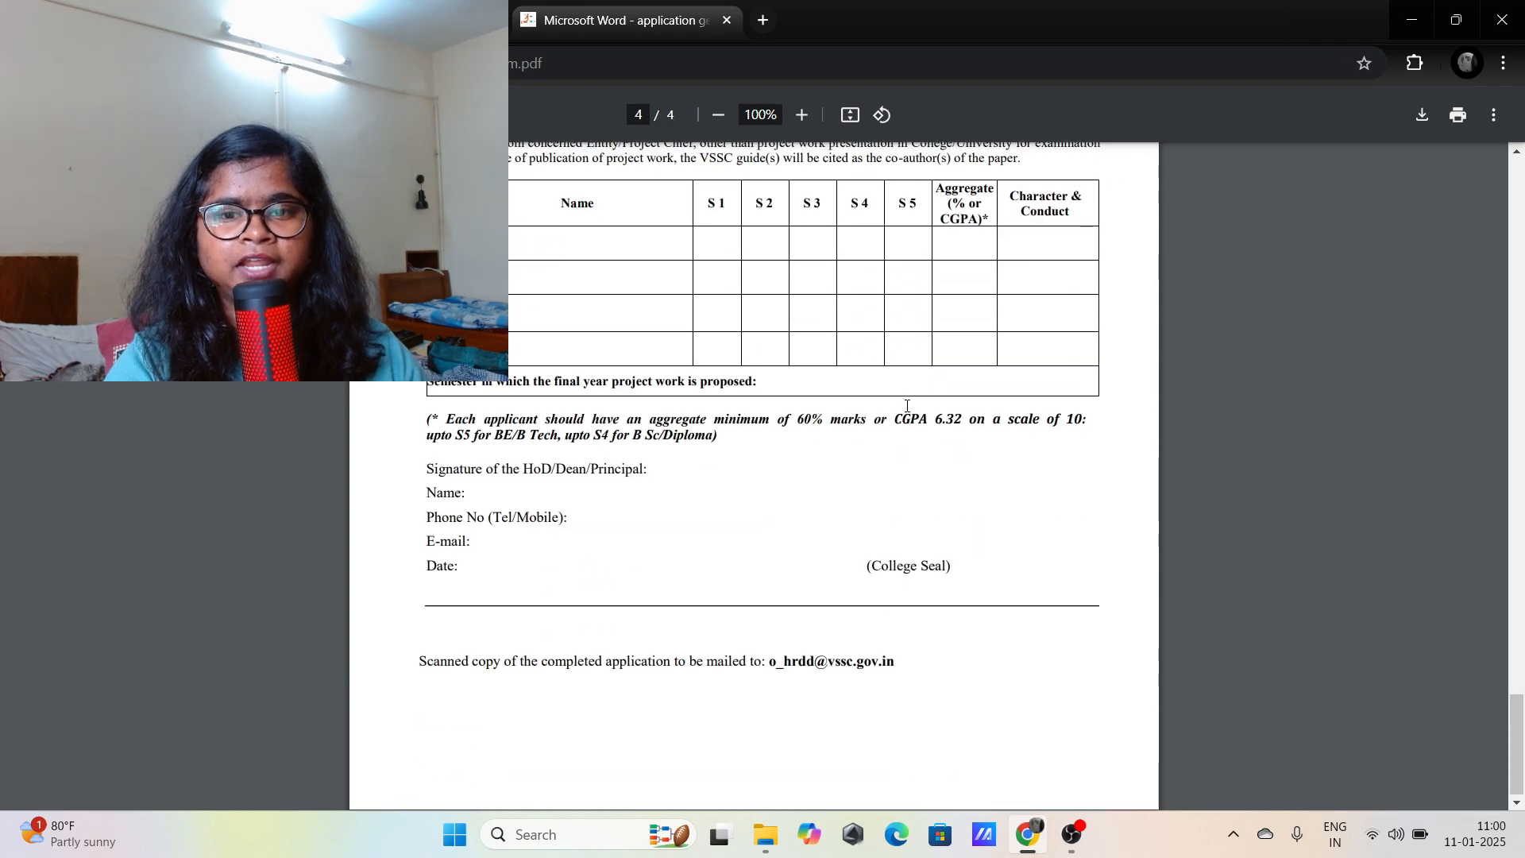
scroll(down, 3)
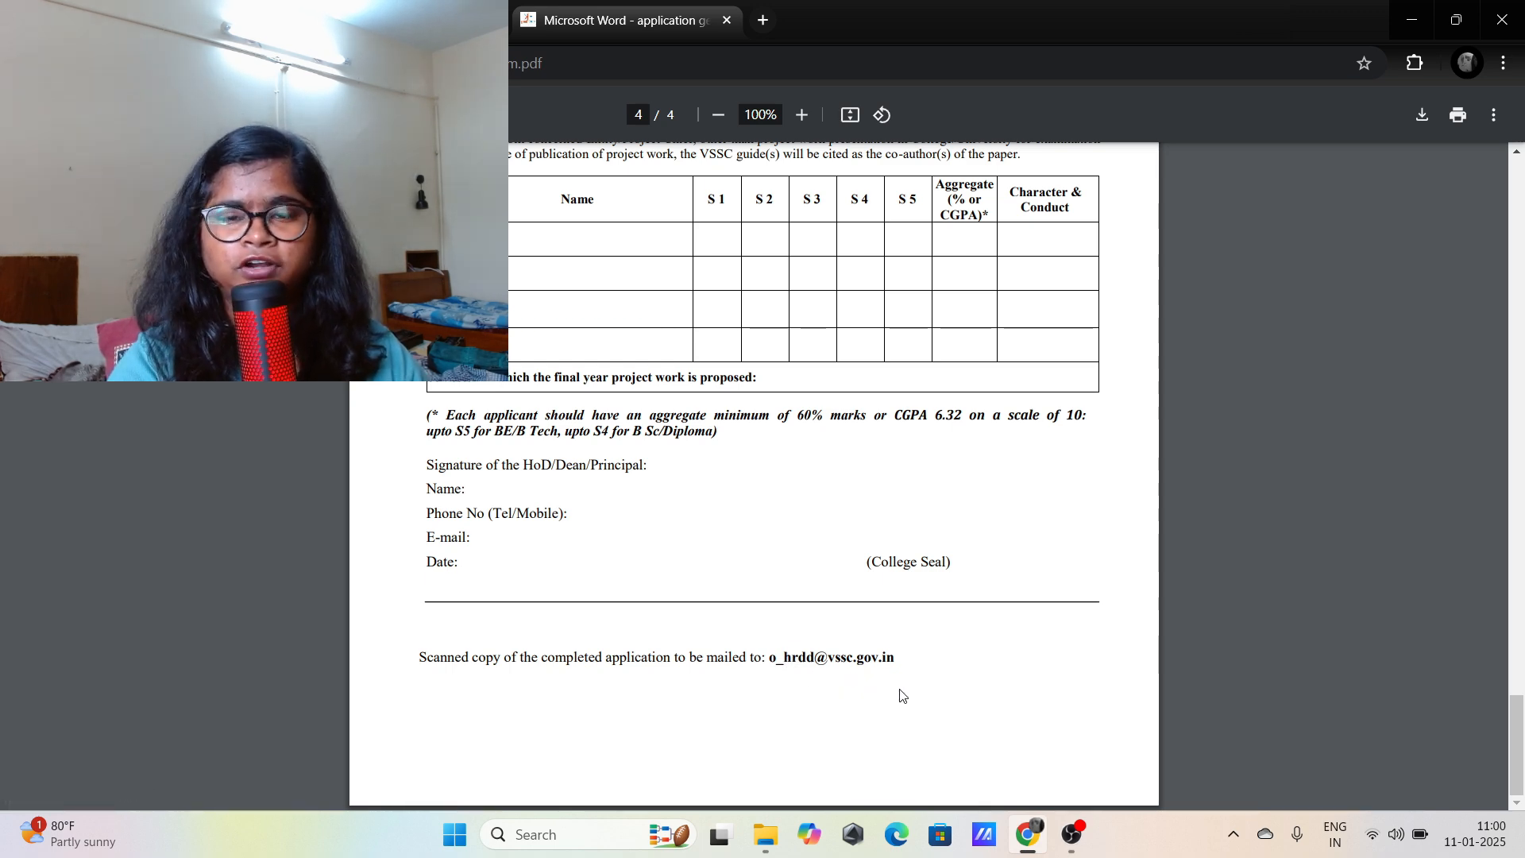
scroll(up, 3)
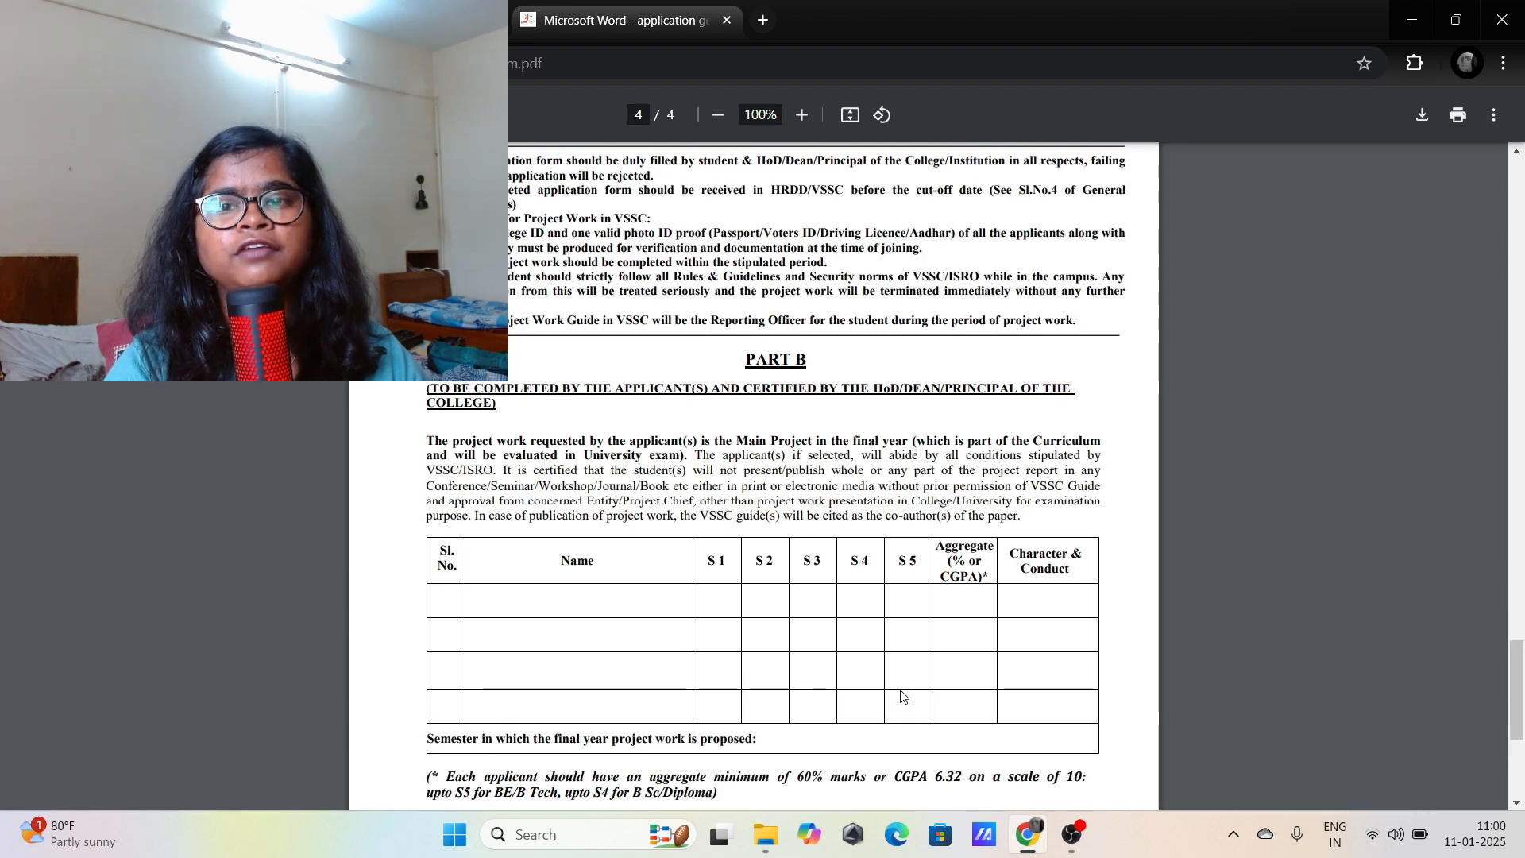